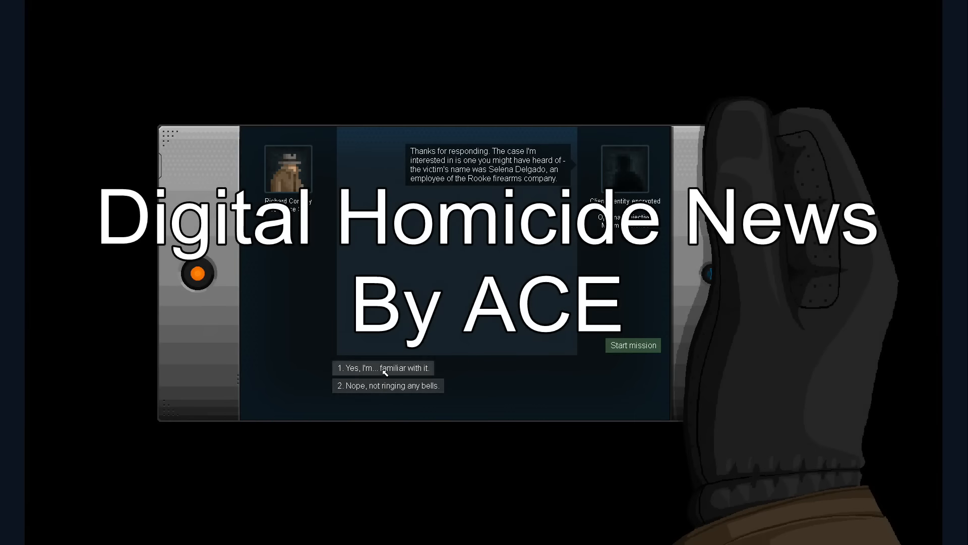
Step: Answer the client's murder-case briefing with options 1, 1, 1 and 2, then start the mission
{"action": "left_click", "coordinate": [383, 368]}
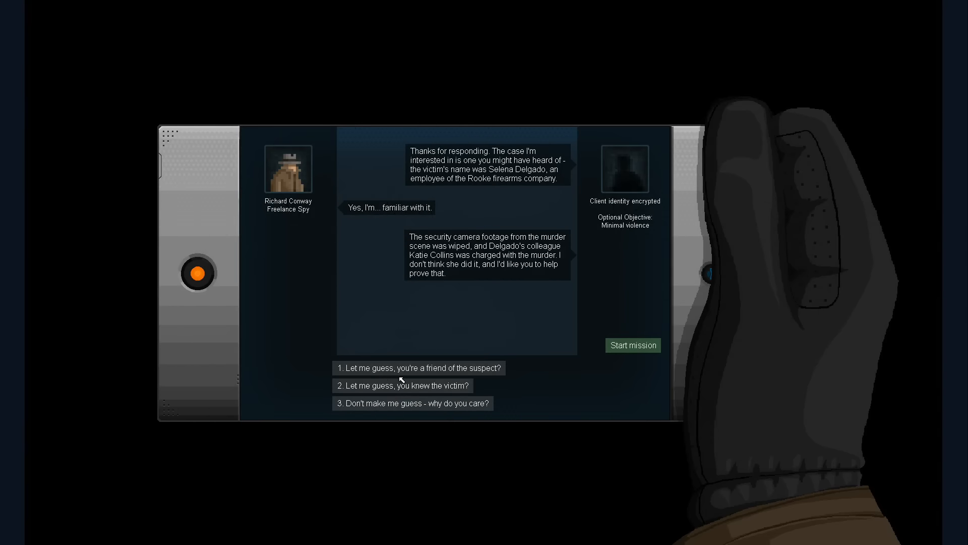
{"action": "left_click", "coordinate": [418, 367]}
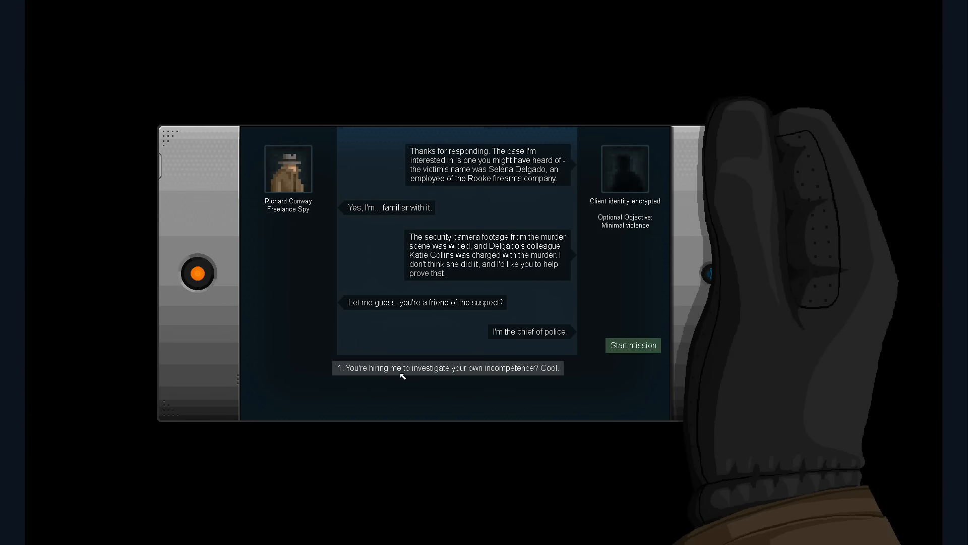
{"action": "left_click", "coordinate": [448, 368]}
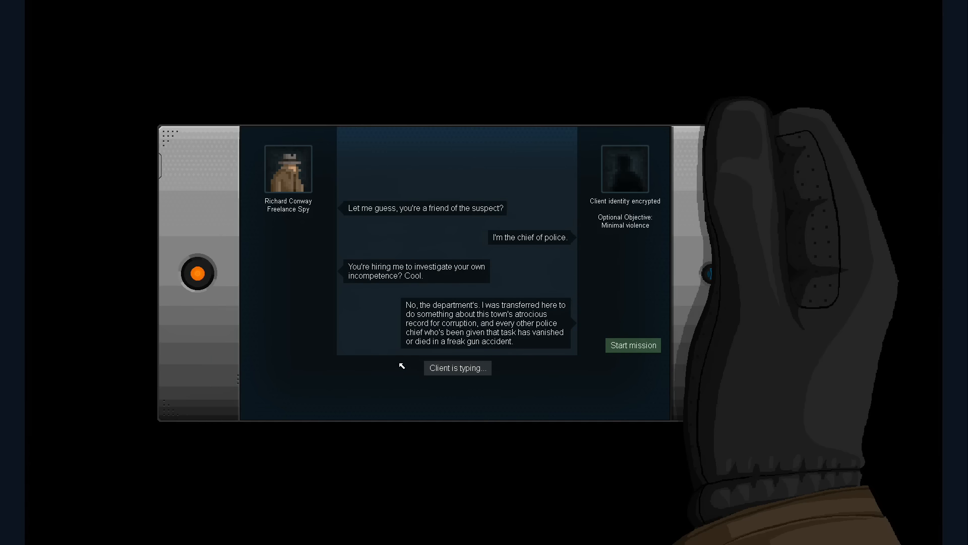
{"action": "mouse_move", "coordinate": [367, 301]}
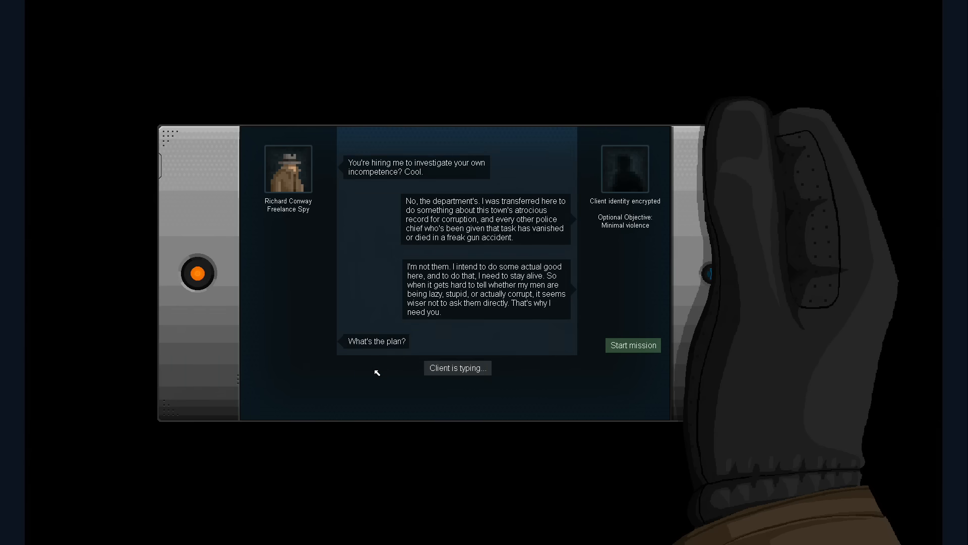
{"action": "mouse_move", "coordinate": [467, 288]}
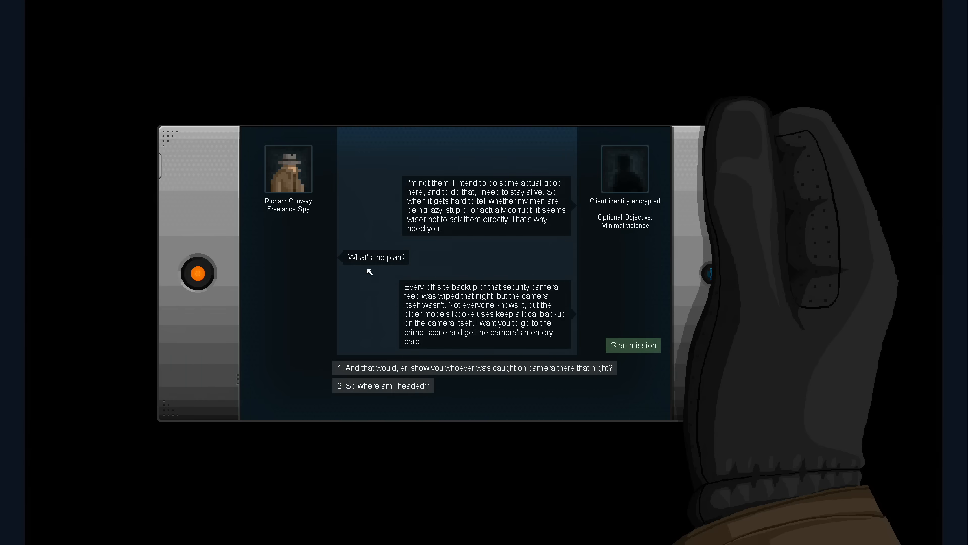
{"action": "left_click", "coordinate": [383, 385]}
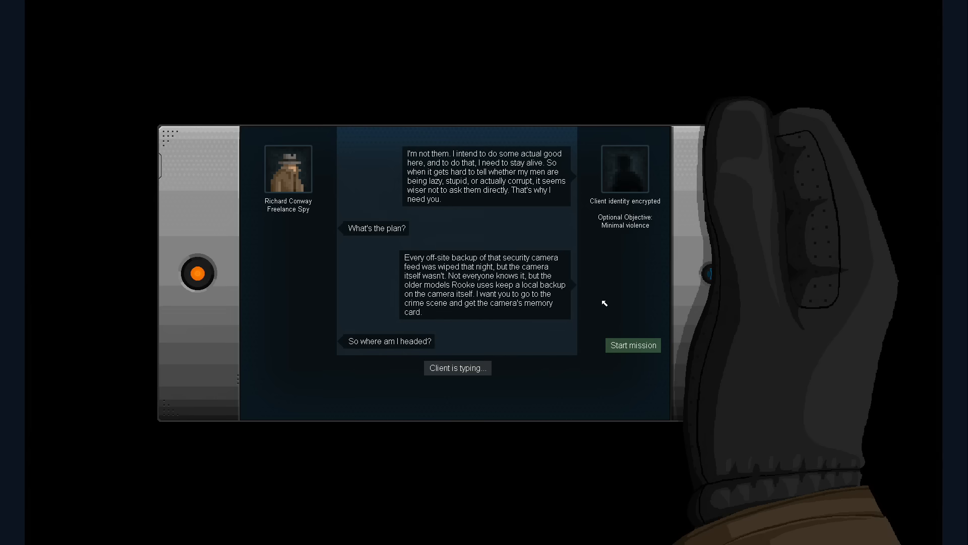
{"action": "mouse_move", "coordinate": [442, 354]}
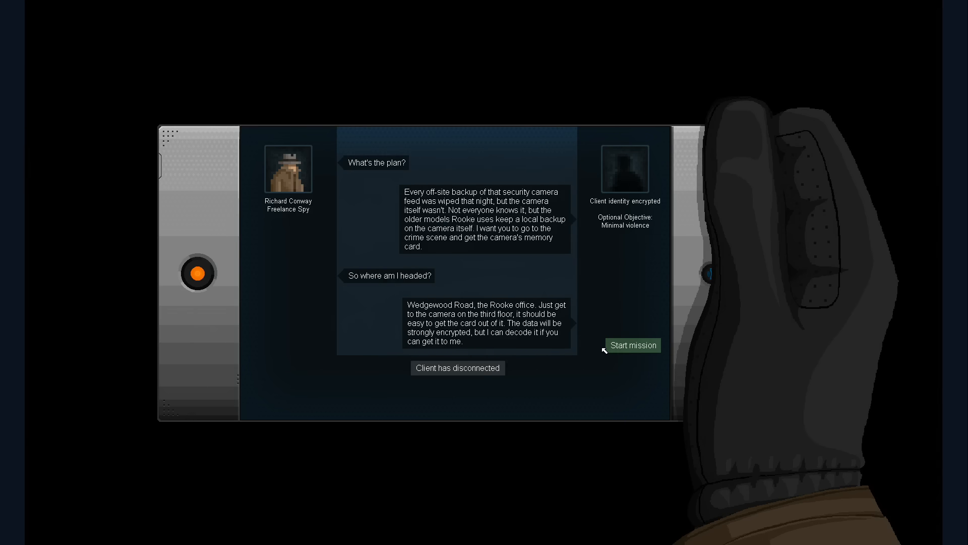
{"action": "left_click", "coordinate": [633, 345]}
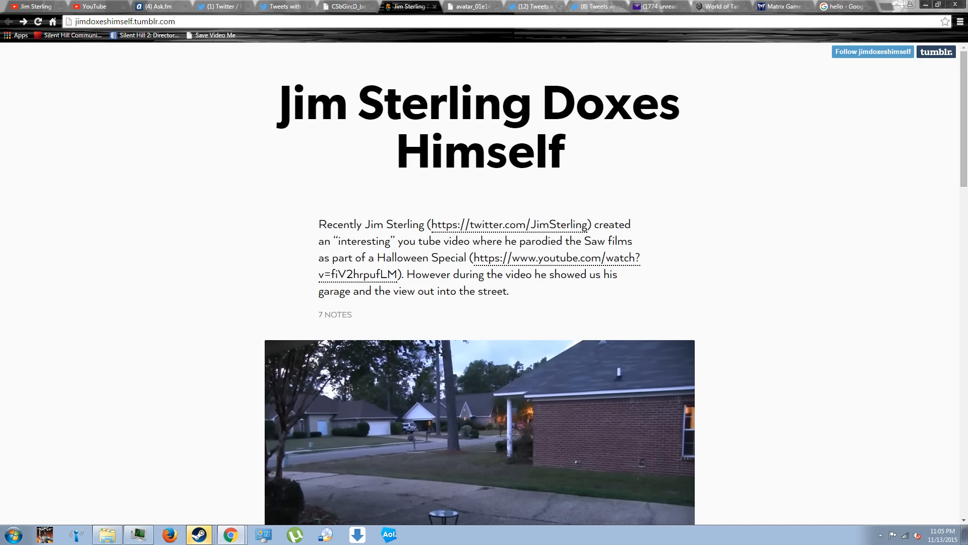
Step: Scroll the jimdoxeshimself Tumblr post past the street photo to the front-door photo
{"action": "scroll", "scroll_direction": "down", "scroll_amount": 3}
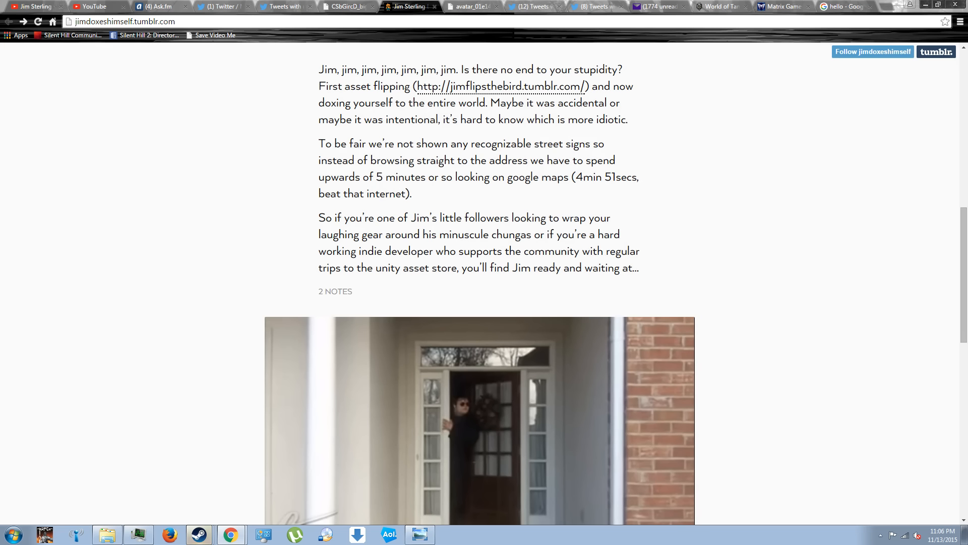
{"action": "scroll", "scroll_direction": "down", "scroll_amount": 3}
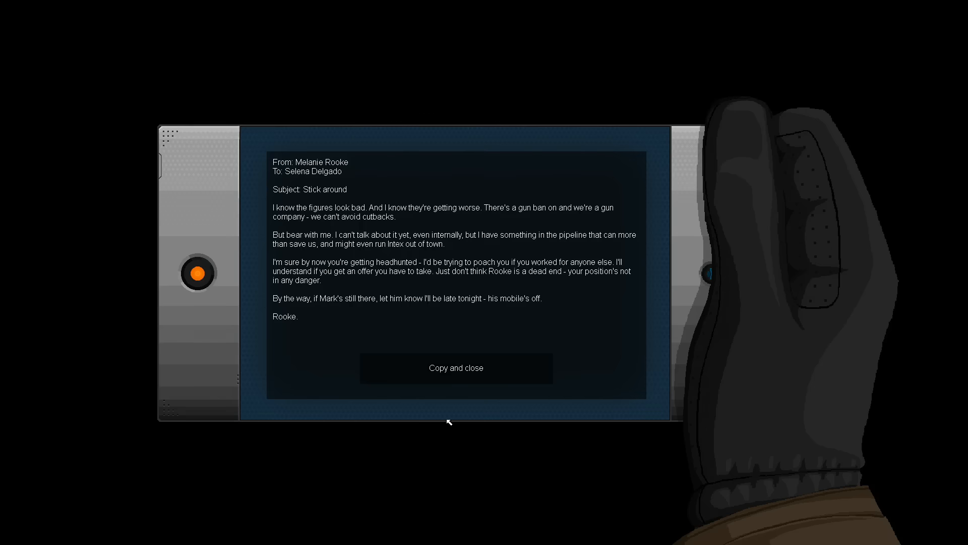
Step: Read the copied 'Stick around' email about Rooke company cutbacks and close it
{"action": "left_click", "coordinate": [456, 368]}
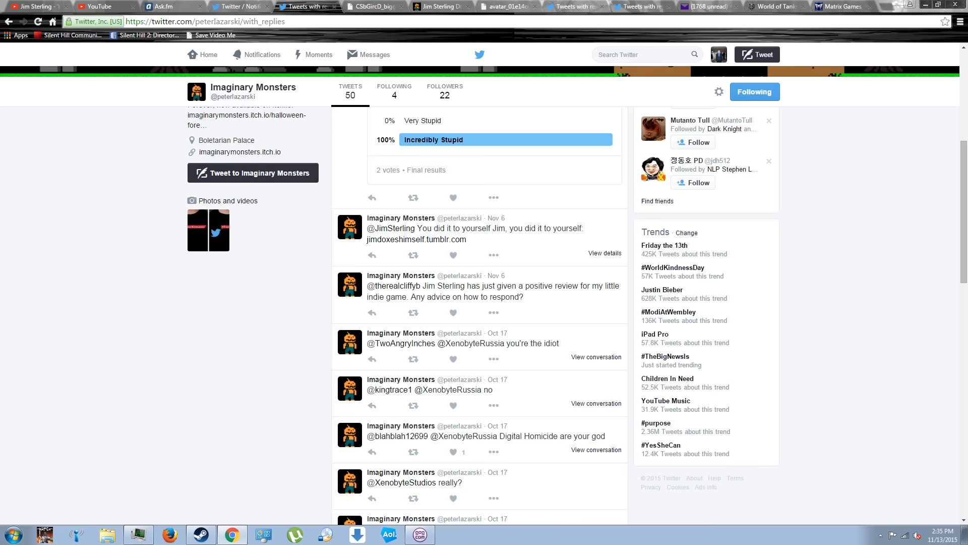
{"action": "scroll", "scroll_direction": "down", "scroll_amount": 3}
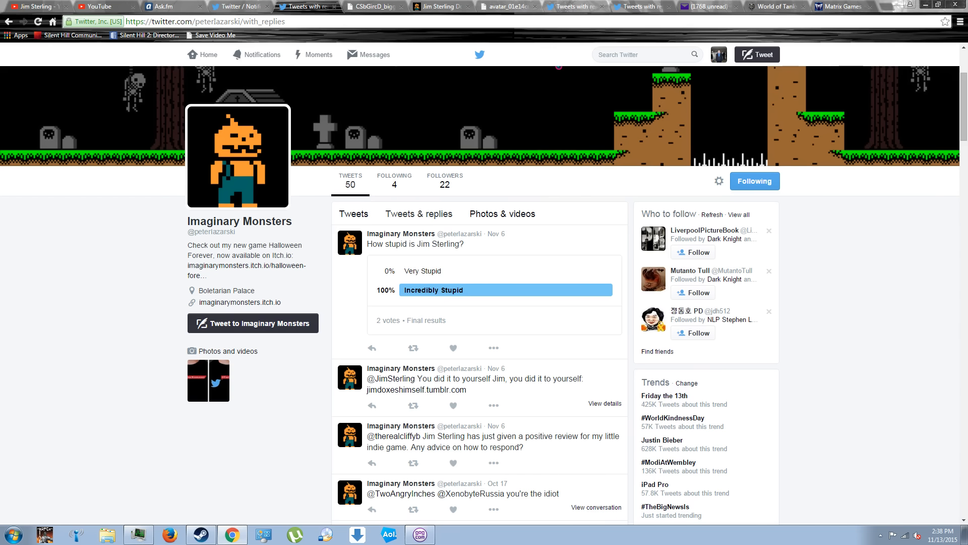
{"action": "left_click", "coordinate": [412, 390]}
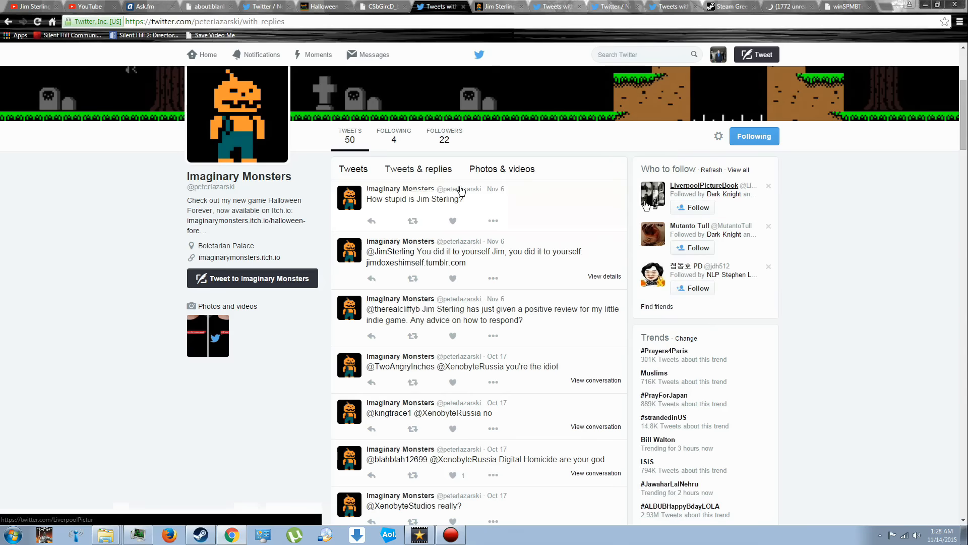
Step: Scroll Imaginary Monsters' replies down to Oct 16, then switch to the Tumblr doxing post
{"action": "scroll", "scroll_direction": "down", "scroll_amount": 3}
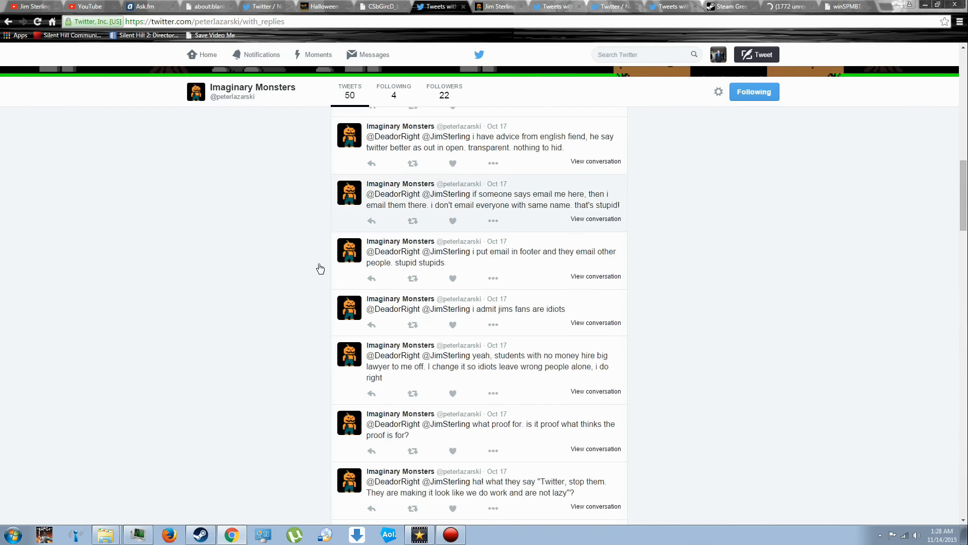
{"action": "scroll", "scroll_direction": "down", "scroll_amount": 3}
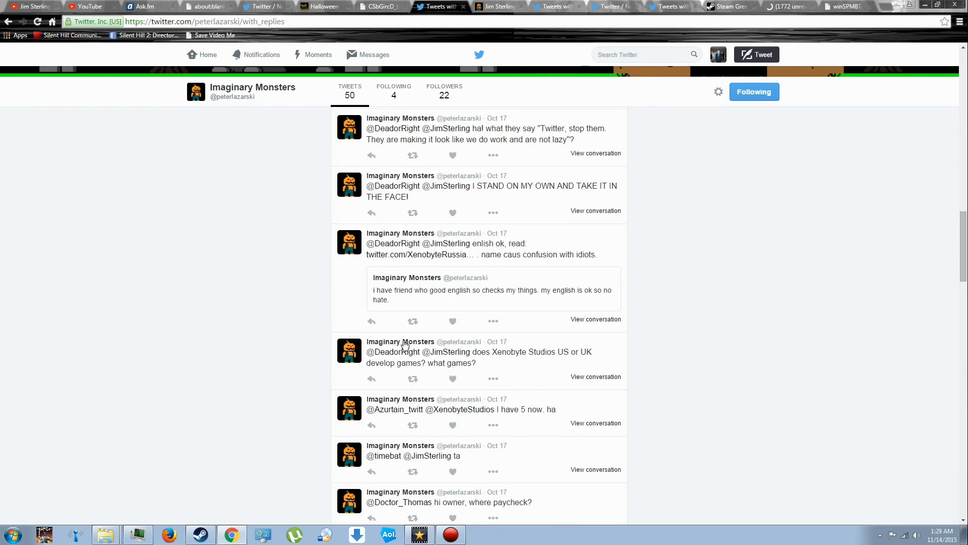
{"action": "mouse_move", "coordinate": [396, 299]}
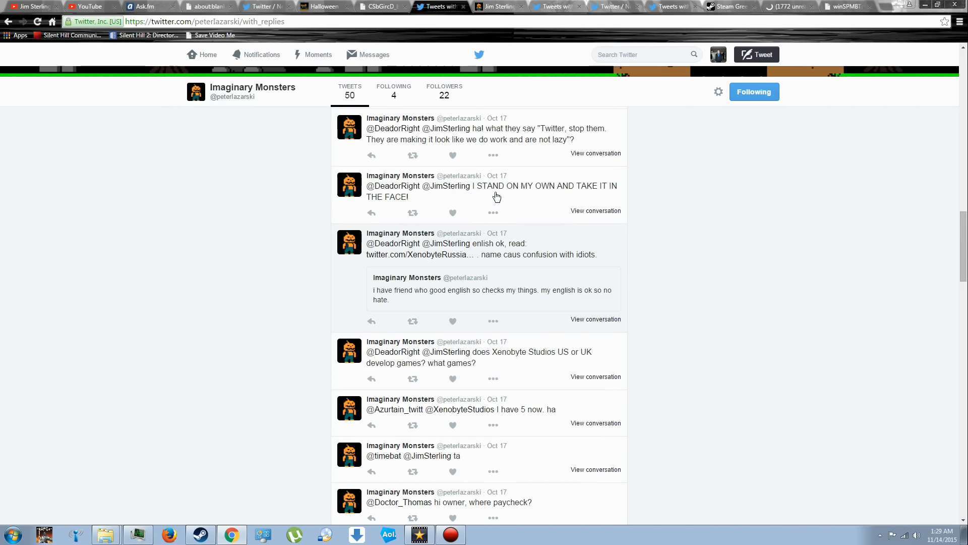
{"action": "scroll", "scroll_direction": "down", "scroll_amount": 3}
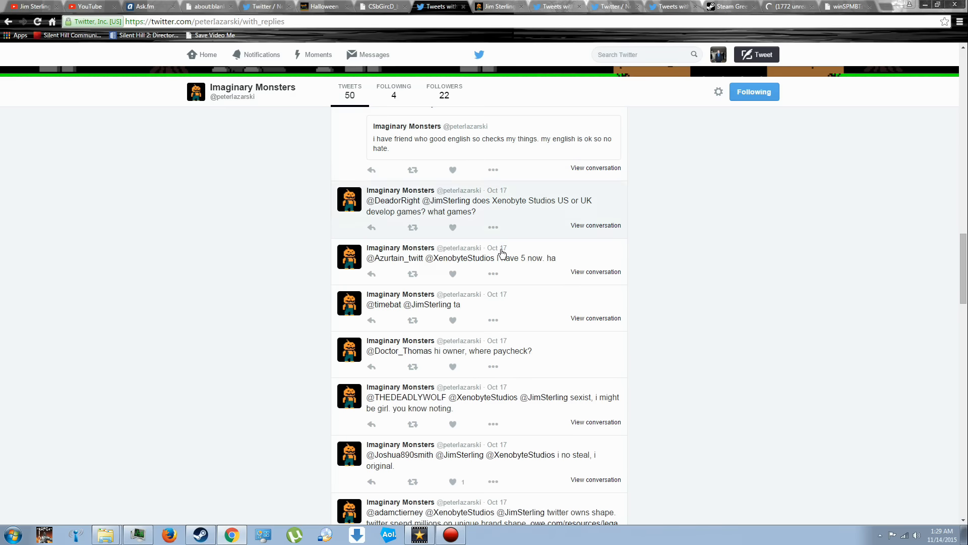
{"action": "scroll", "scroll_direction": "down", "scroll_amount": 3}
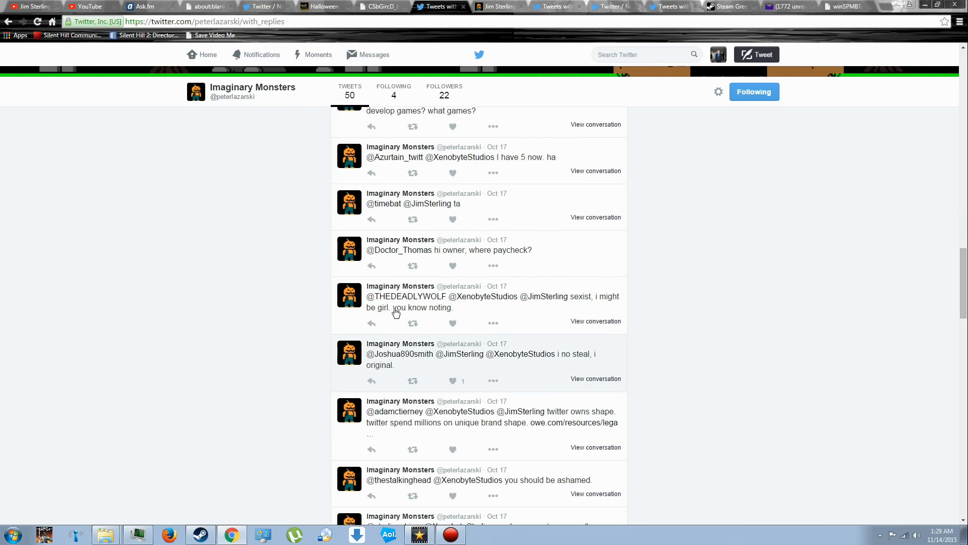
{"action": "scroll", "scroll_direction": "down", "scroll_amount": 3}
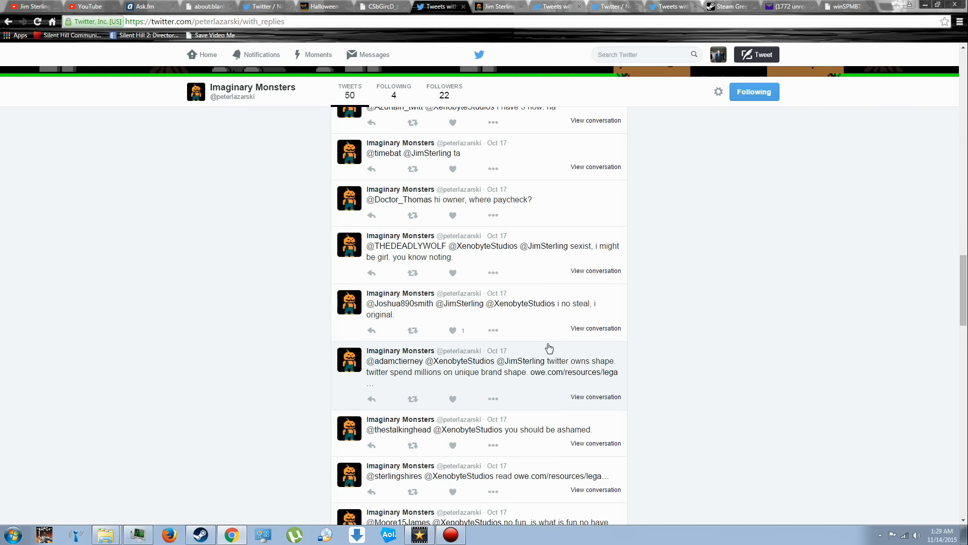
{"action": "scroll", "scroll_direction": "down", "scroll_amount": 3}
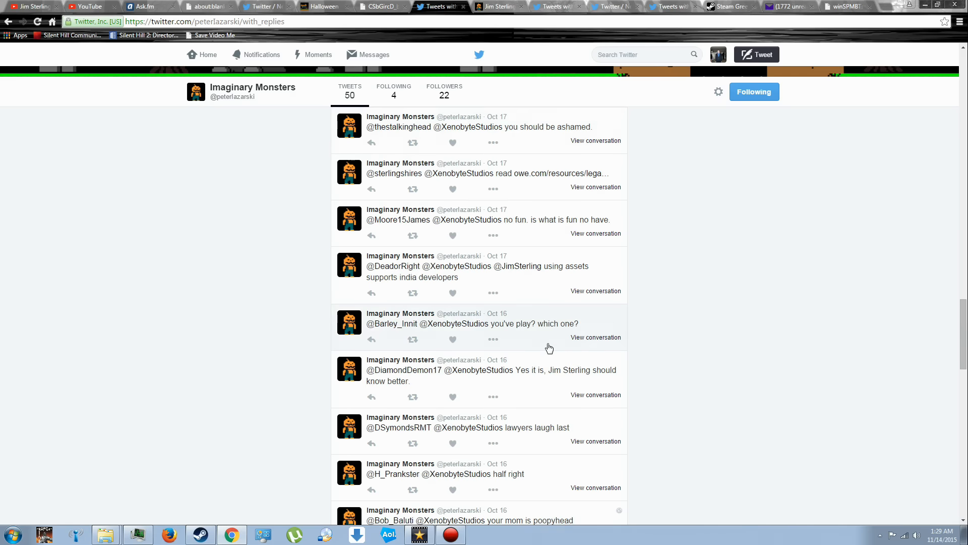
{"action": "scroll", "scroll_direction": "down", "scroll_amount": 3}
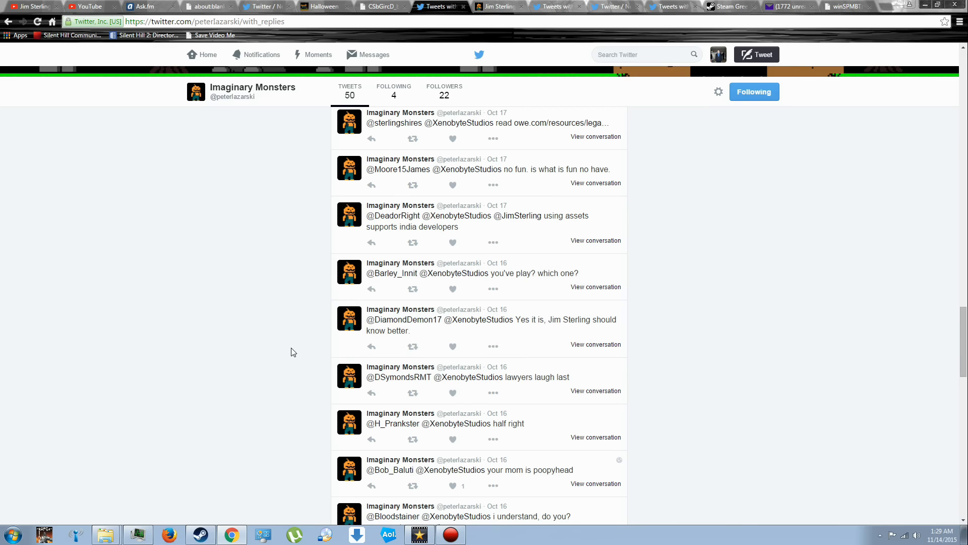
{"action": "scroll", "scroll_direction": "up", "scroll_amount": 3}
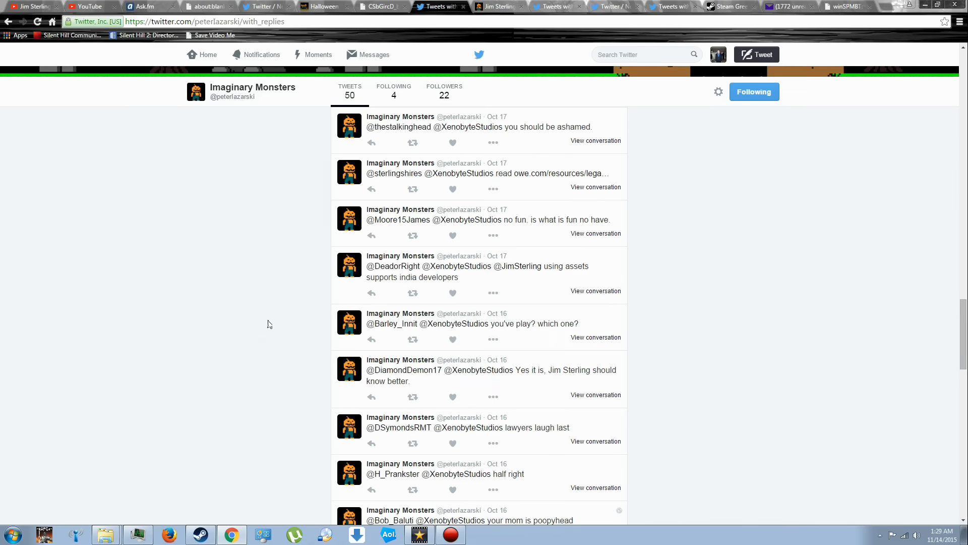
{"action": "left_click", "coordinate": [501, 7]}
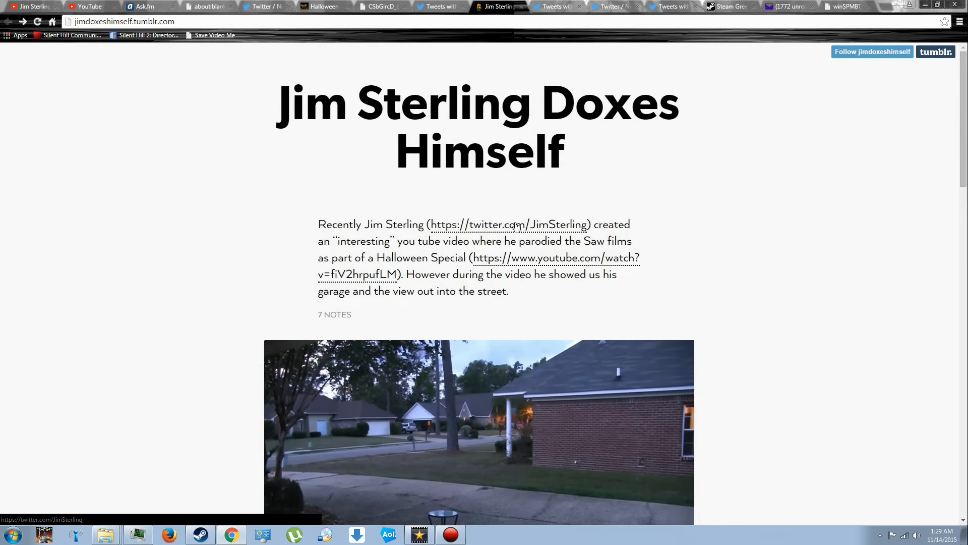
{"action": "mouse_move", "coordinate": [440, 263]}
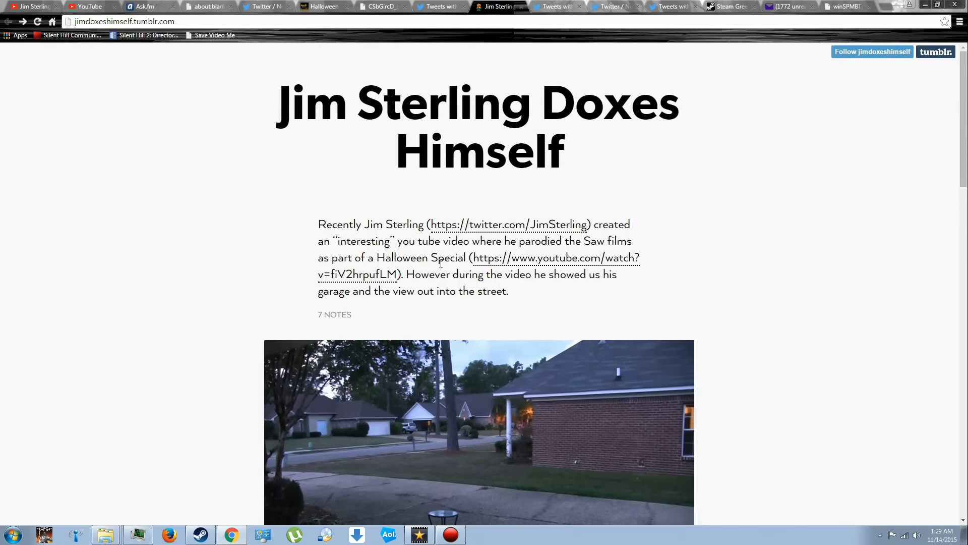
Step: Read down the Tumblr doxing post, highlighting the paragraph about Jim's followers
{"action": "scroll", "scroll_direction": "down", "scroll_amount": 3}
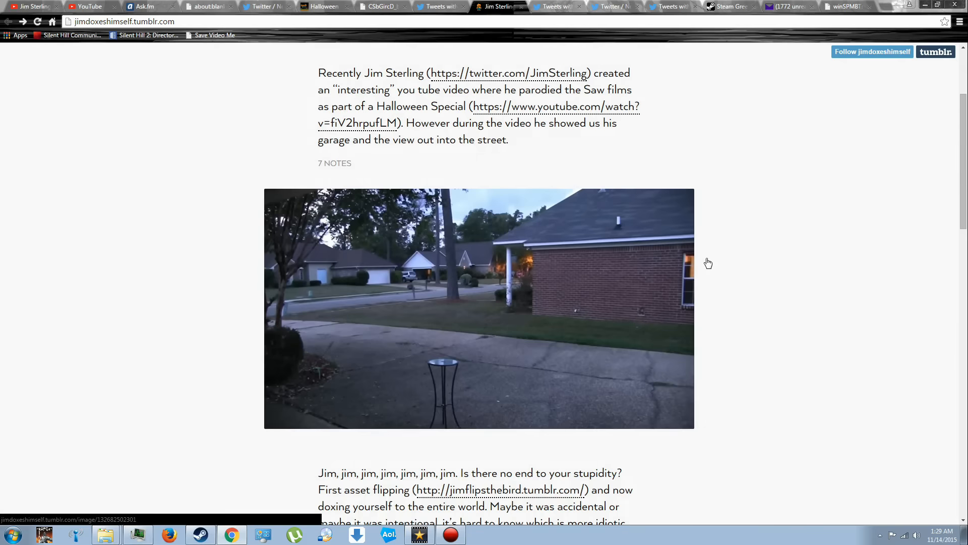
{"action": "scroll", "scroll_direction": "down", "scroll_amount": 3}
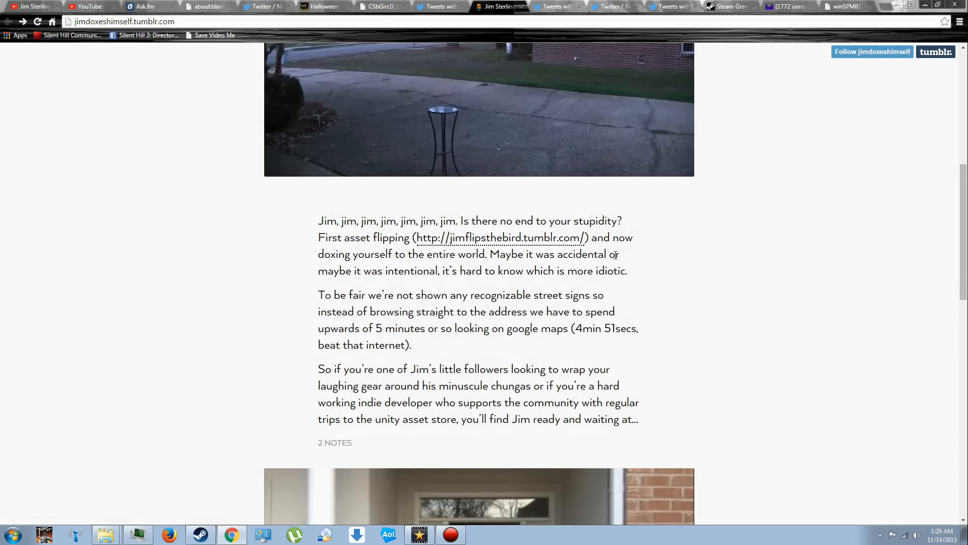
{"action": "left_click", "coordinate": [146, 6]}
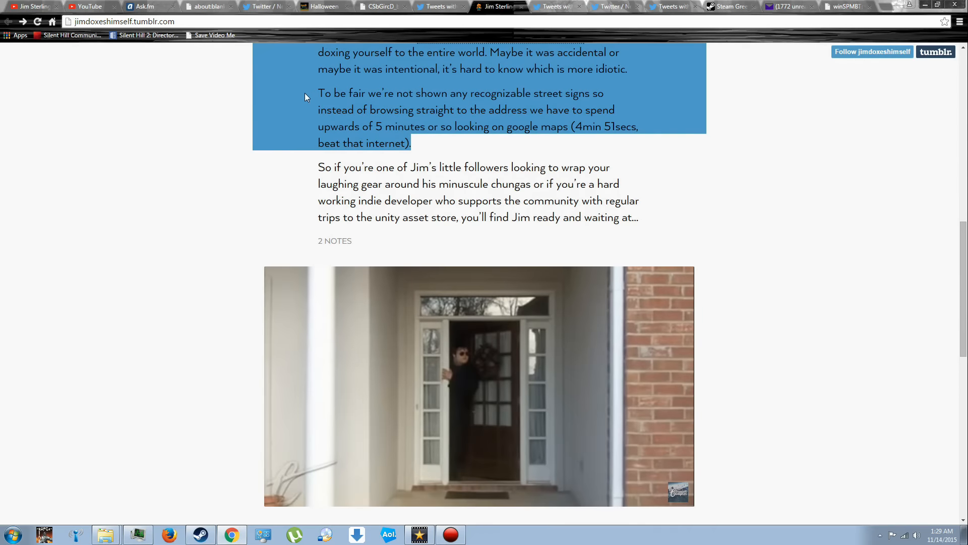
{"action": "left_click", "coordinate": [313, 174]}
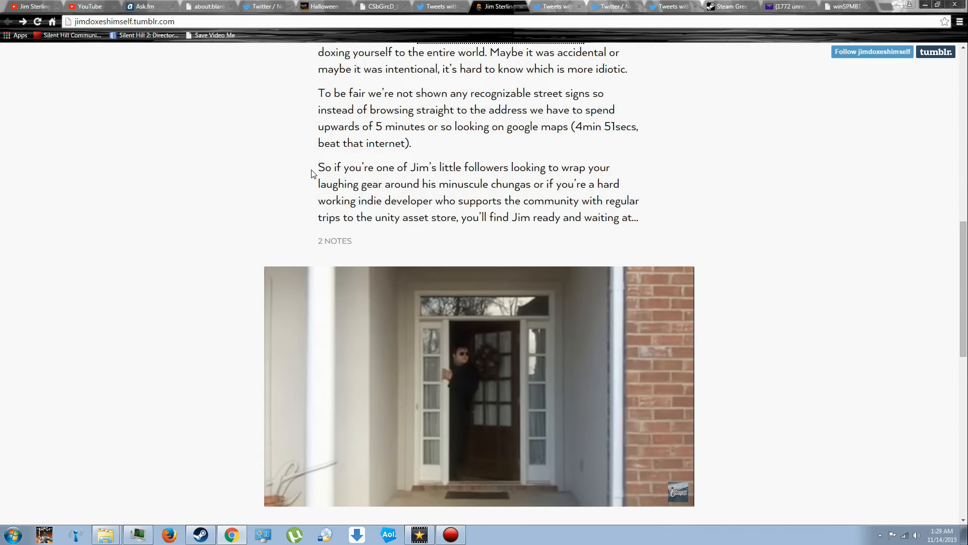
{"action": "left_click_drag", "start_coordinate": [318, 168], "coordinate": [579, 200]}
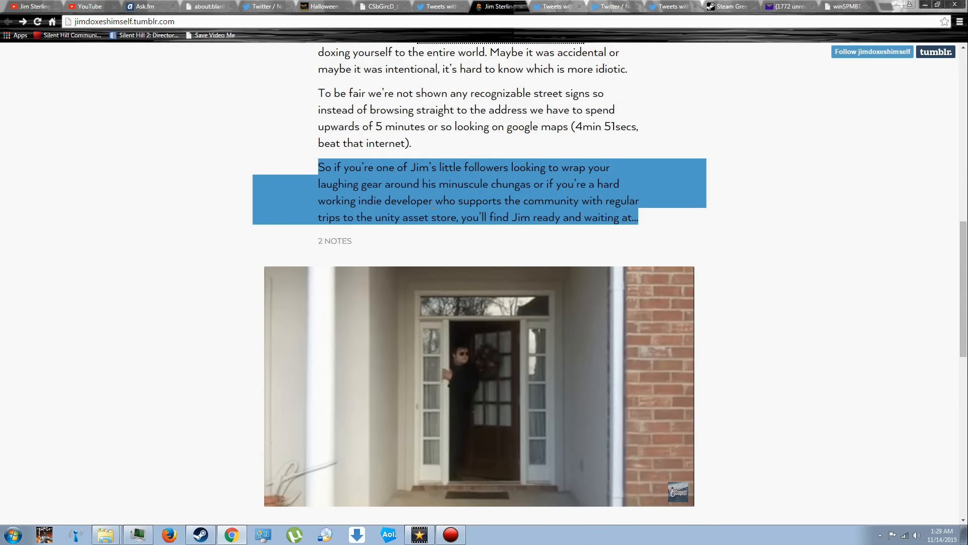
{"action": "scroll", "scroll_direction": "down", "scroll_amount": 3}
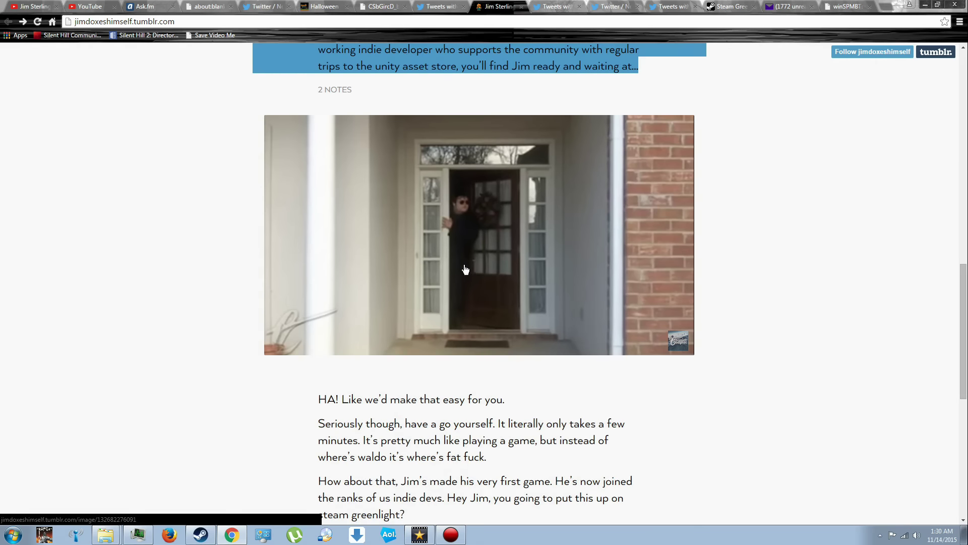
{"action": "scroll", "scroll_direction": "down", "scroll_amount": 3}
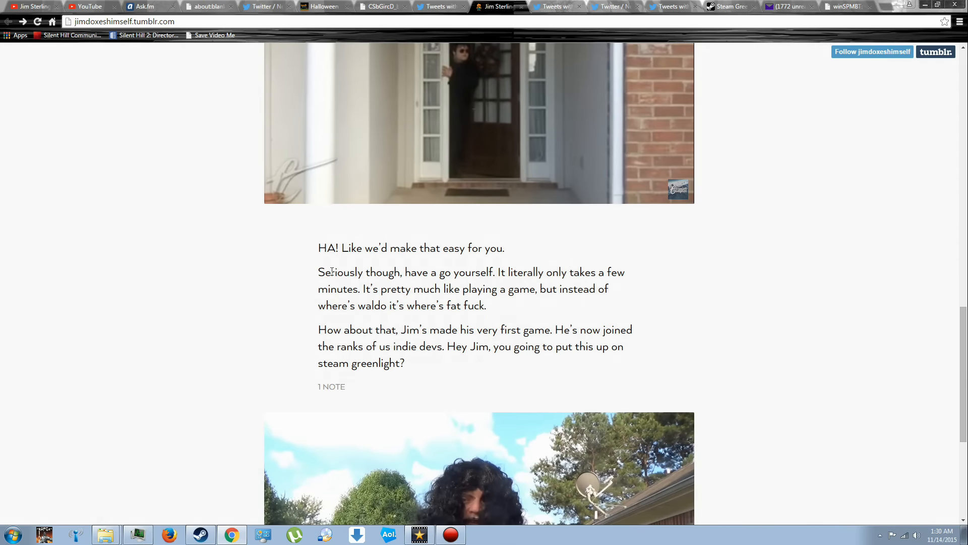
{"action": "mouse_move", "coordinate": [490, 311]}
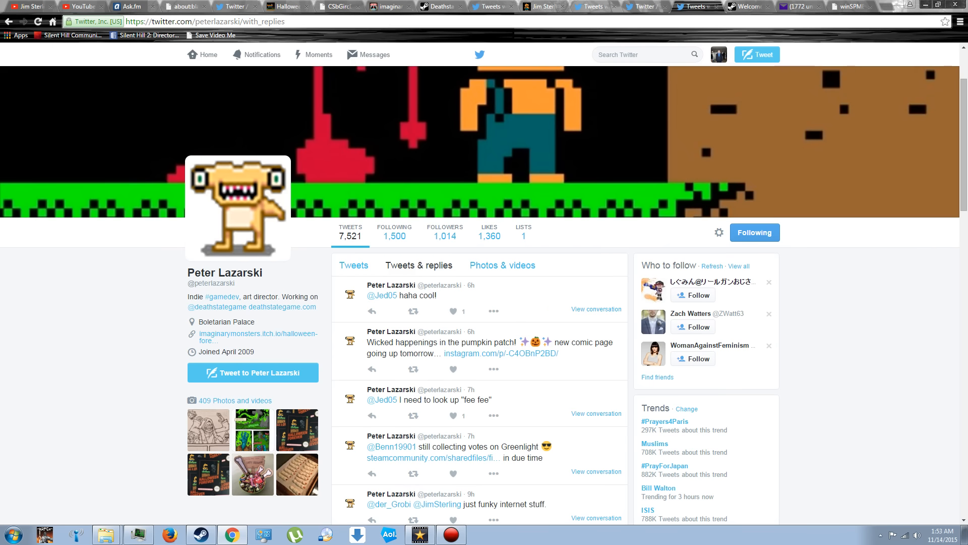
Step: Switch to the Deathstate Steam store page tab
{"action": "left_click", "coordinate": [444, 7]}
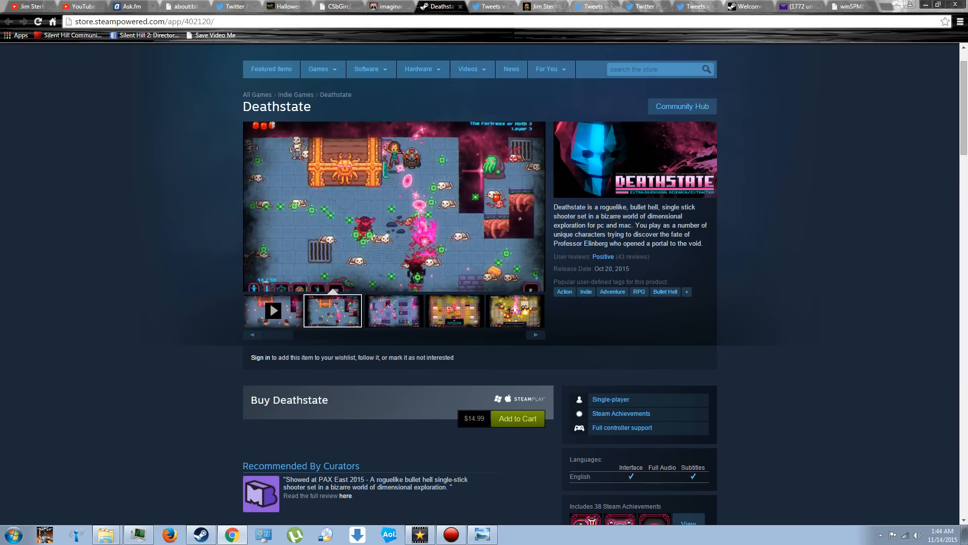